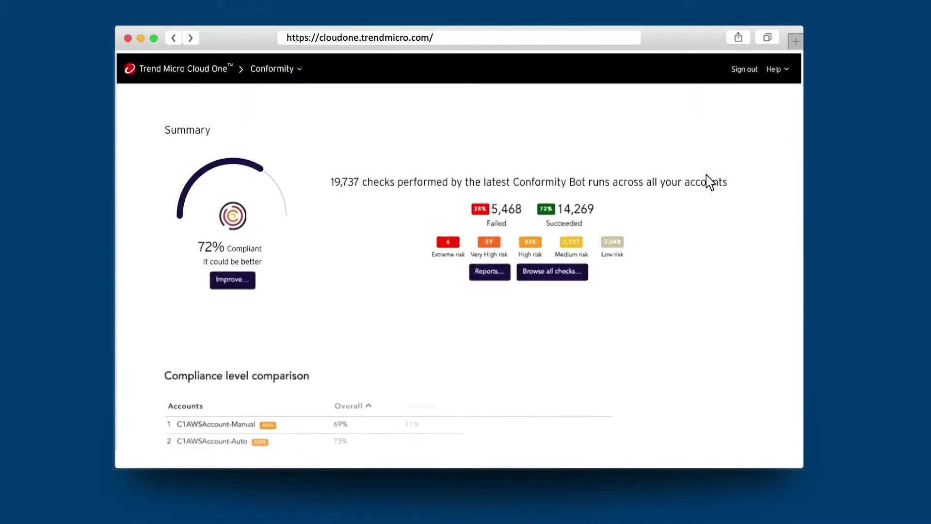
# - Scroll the dashboard past account comparison, category status and trend chart to the Status per AWS region map
pyautogui.scroll(-3)
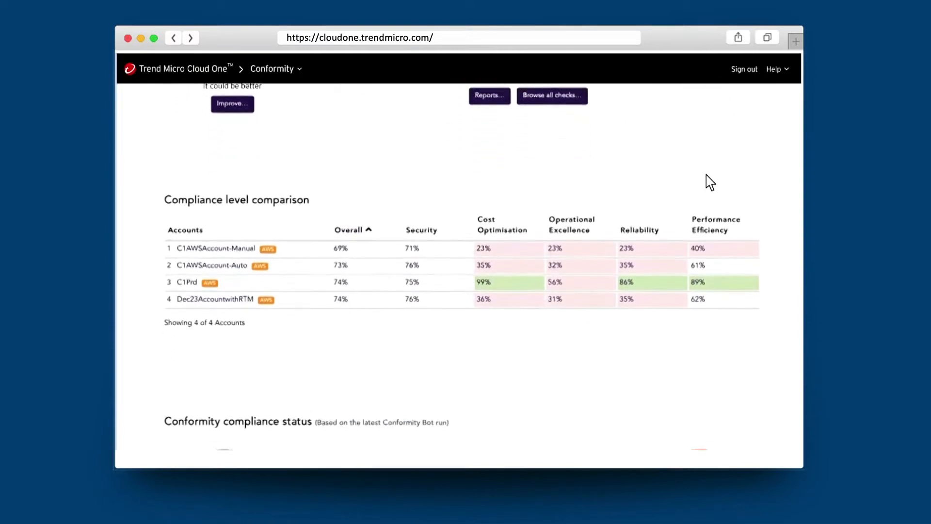
pyautogui.scroll(-3)
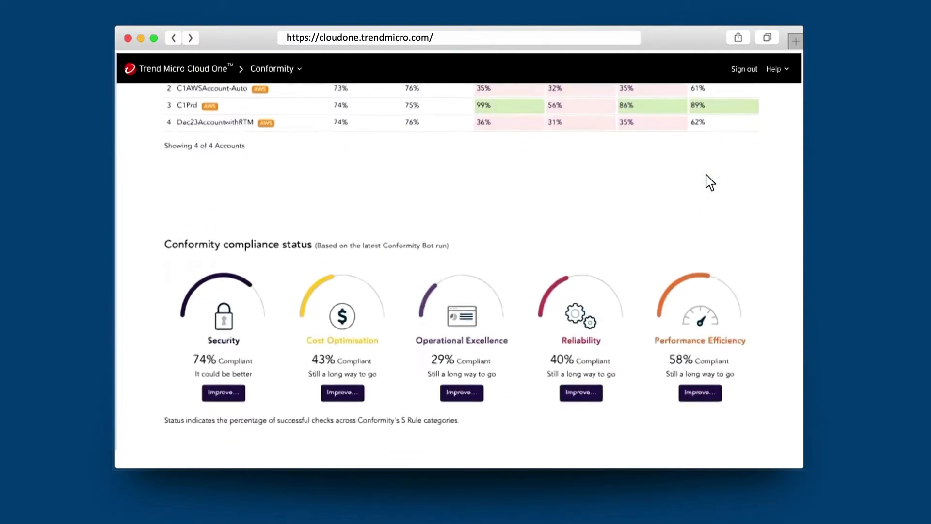
pyautogui.scroll(-3)
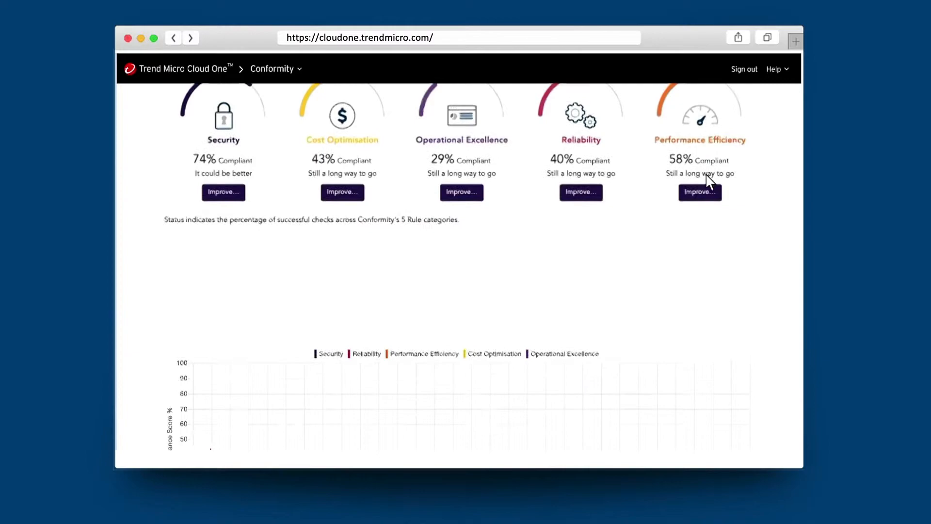
pyautogui.scroll(-3)
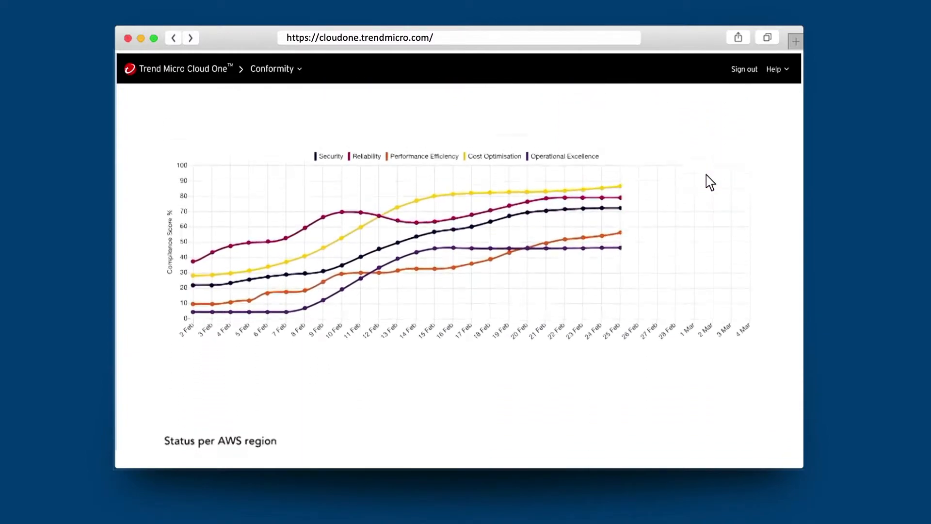
pyautogui.scroll(-3)
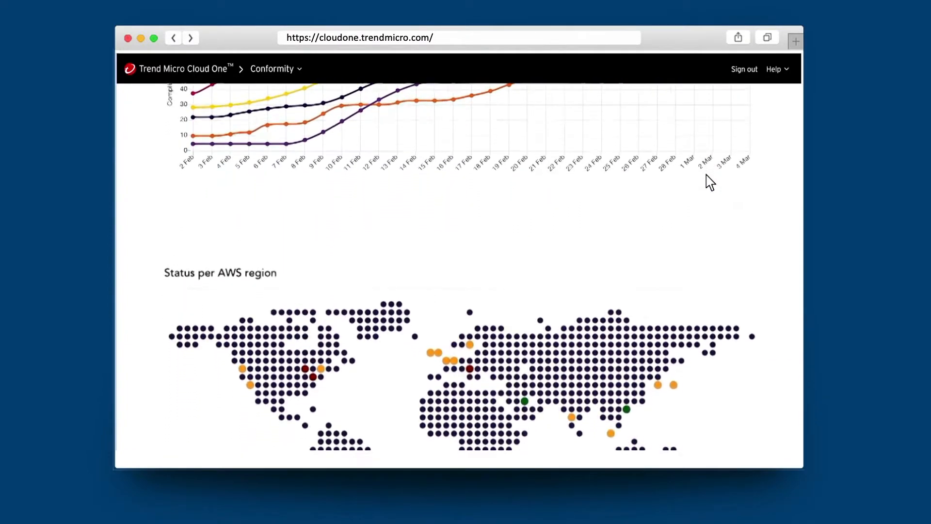
pyautogui.scroll(-3)
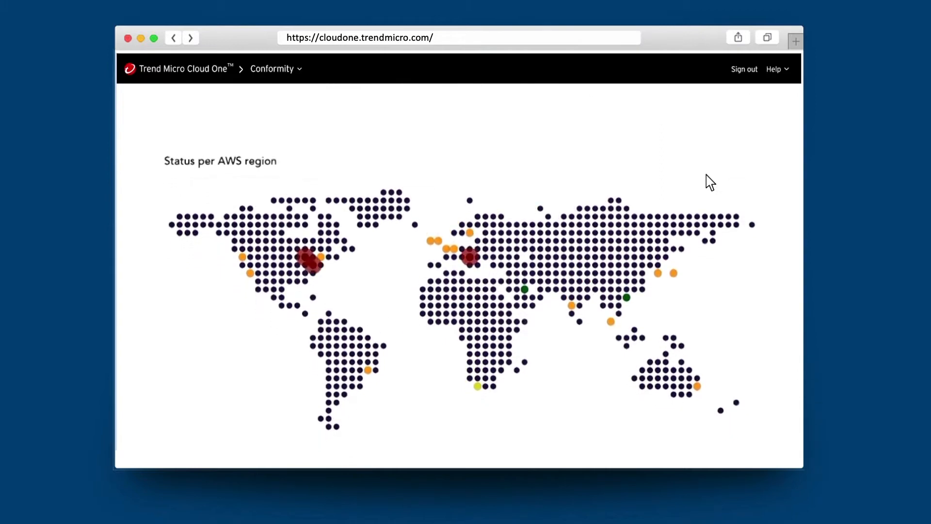
# - Browse all checks and view them by standard, with AWS Well-Architected Framework results shown
pyautogui.click(468, 258)
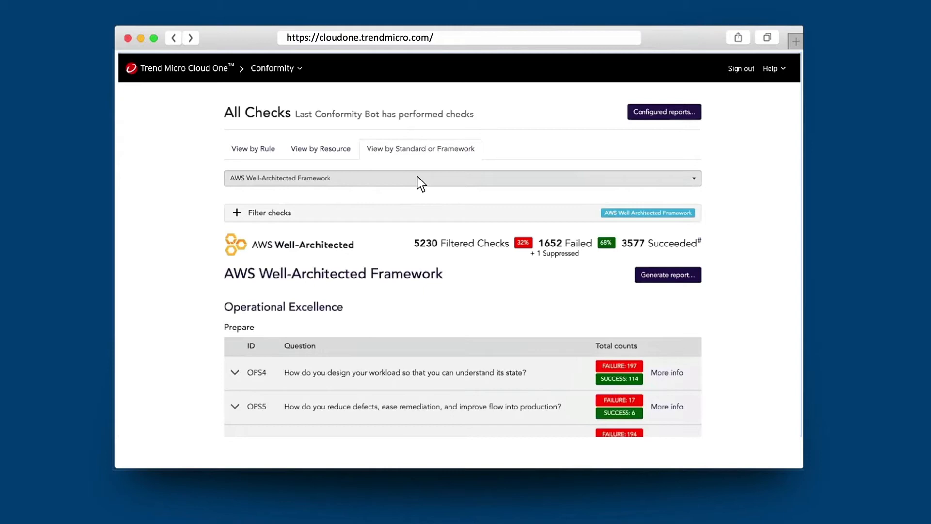
pyautogui.click(461, 178)
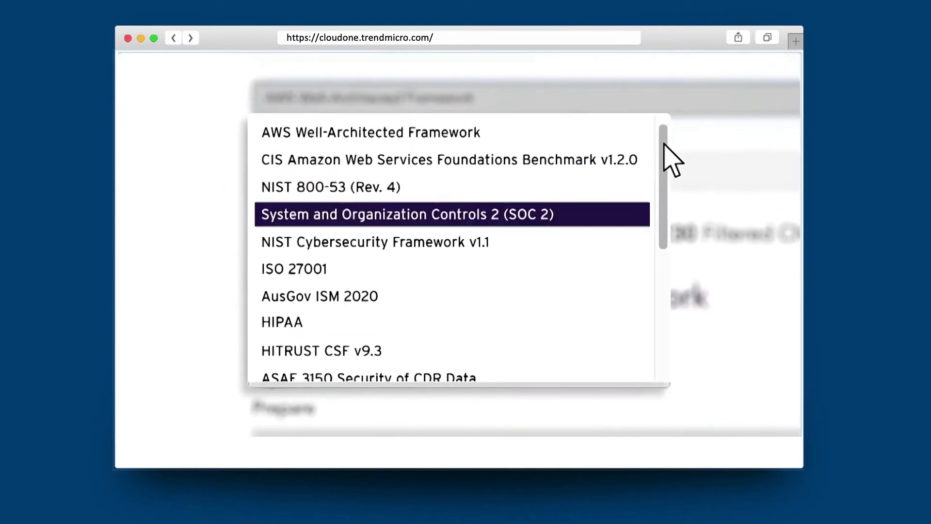
# - Scroll the framework list through standards such as SOC 2, HIPAA and ISO 27001
pyautogui.scroll(-3)
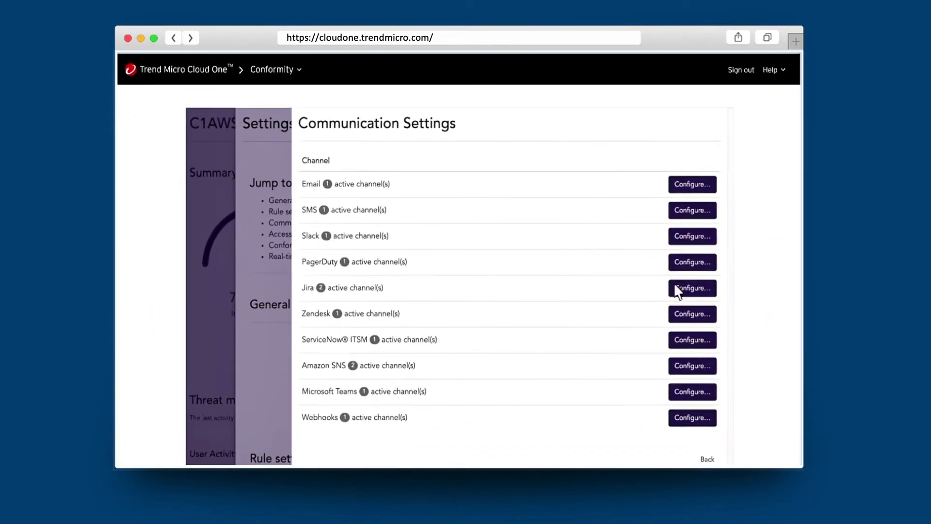
# - Configure the Jira channel, showing automatic notifications on and manual notifications off
pyautogui.click(691, 288)
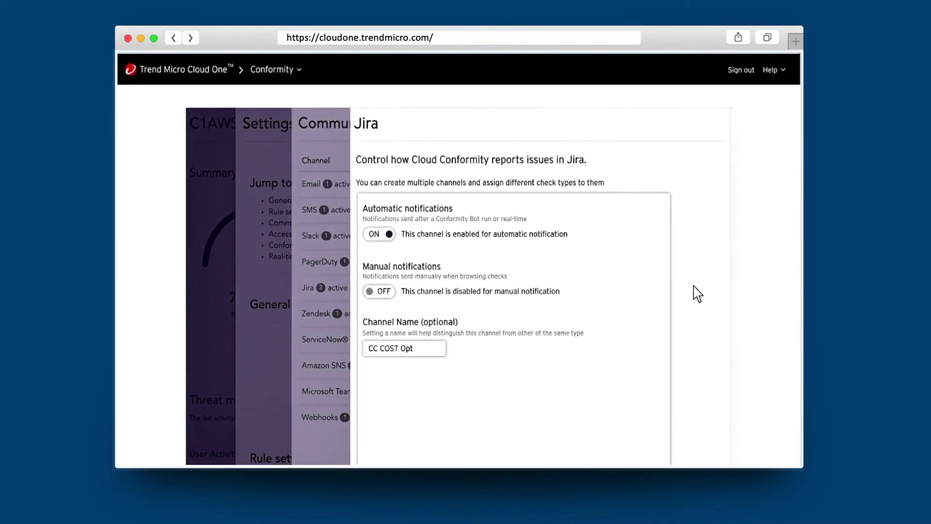